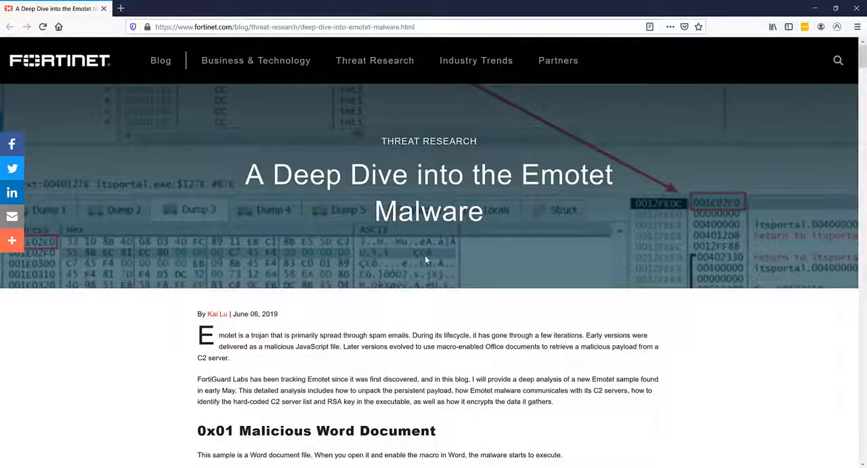
Scan the Emotet blog article with Lens so Emotet mentions are highlighted as detected threats.
{"action": "left_click", "coordinate": [838, 27]}
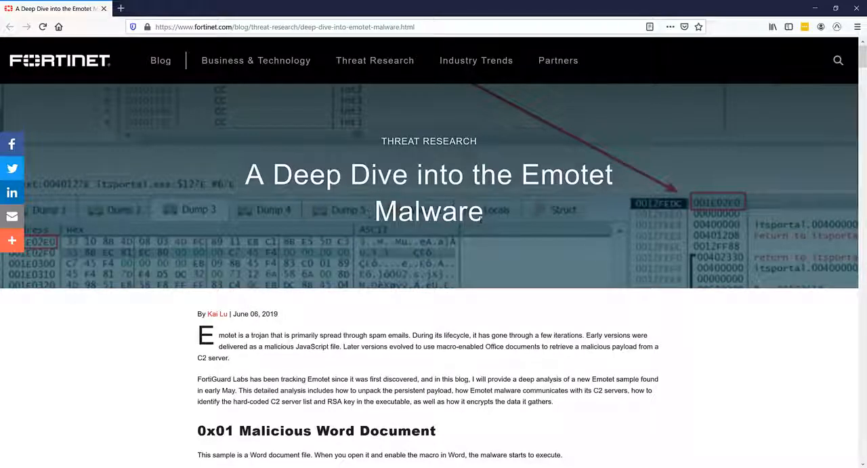
{"action": "scroll", "scroll_direction": "down", "scroll_amount": 3}
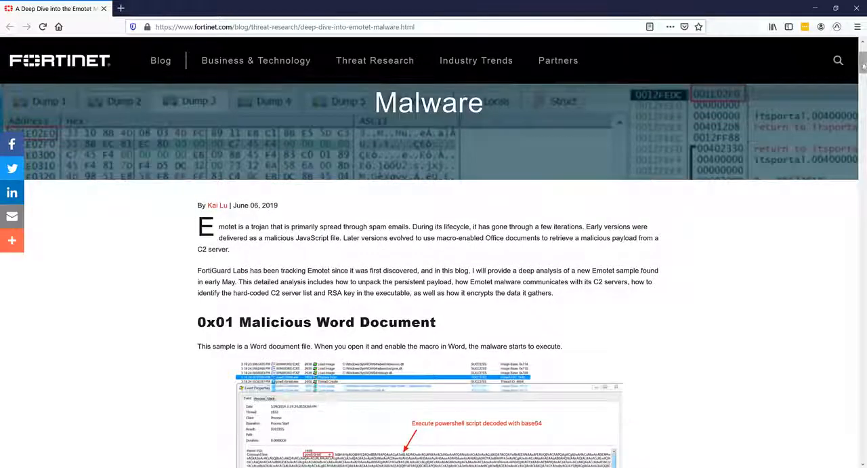
{"action": "scroll", "scroll_direction": "down", "scroll_amount": 3}
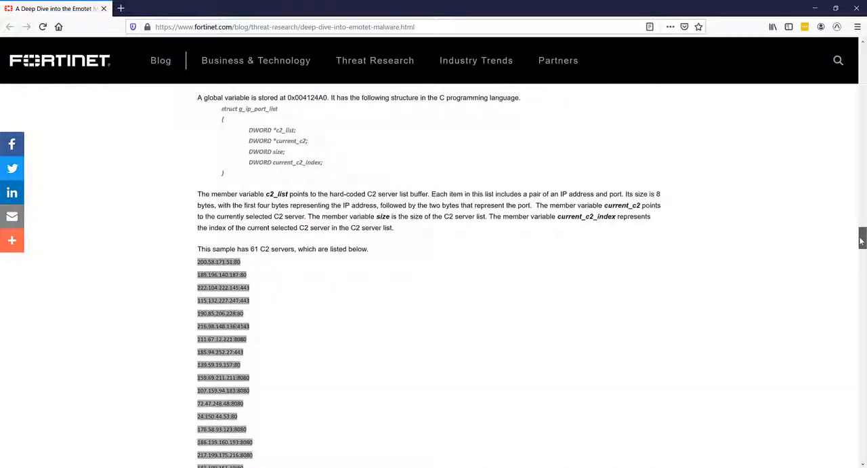
{"action": "scroll", "scroll_direction": "up", "scroll_amount": 3}
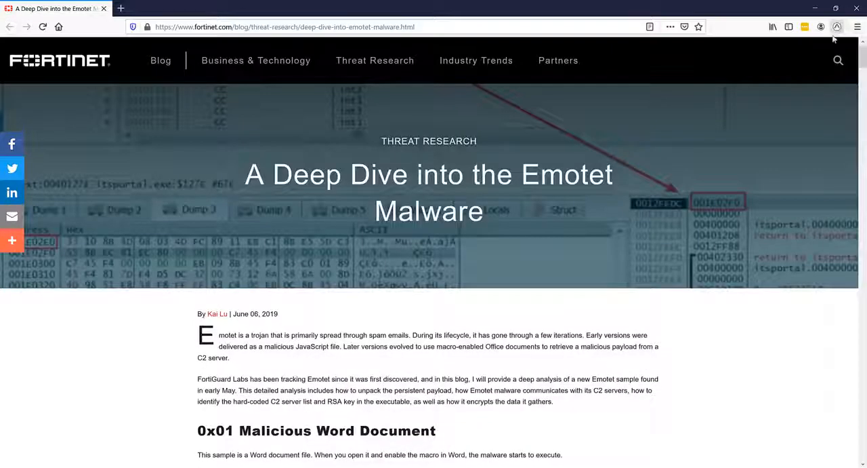
{"action": "left_click", "coordinate": [838, 28]}
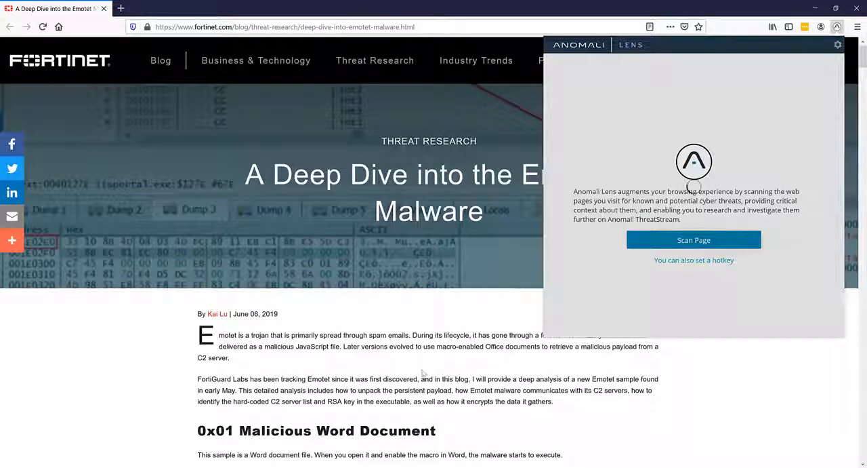
{"action": "left_click", "coordinate": [694, 239]}
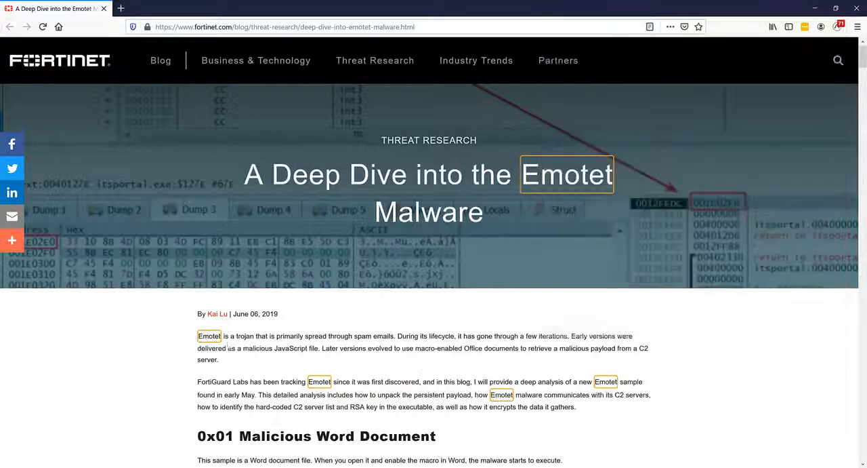
{"action": "mouse_move", "coordinate": [209, 337]}
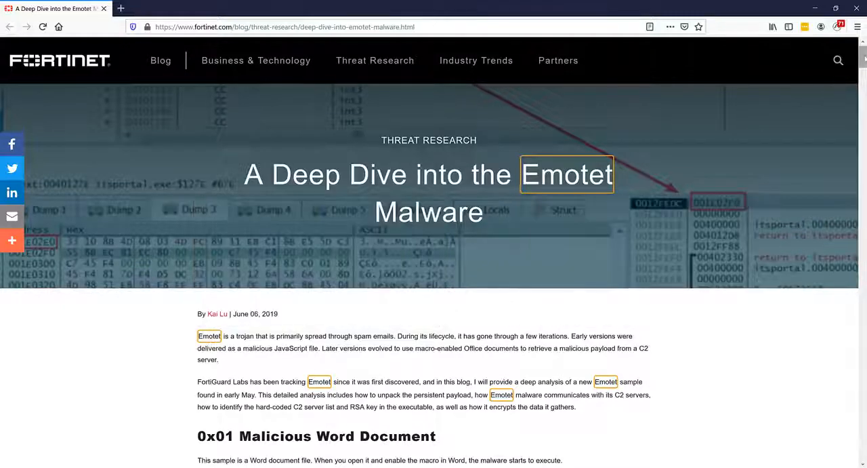
Show the Lens popup for C2 IP 51.255.50.164 with very high severity and 2101 matches.
{"action": "scroll", "scroll_direction": "down", "scroll_amount": 3}
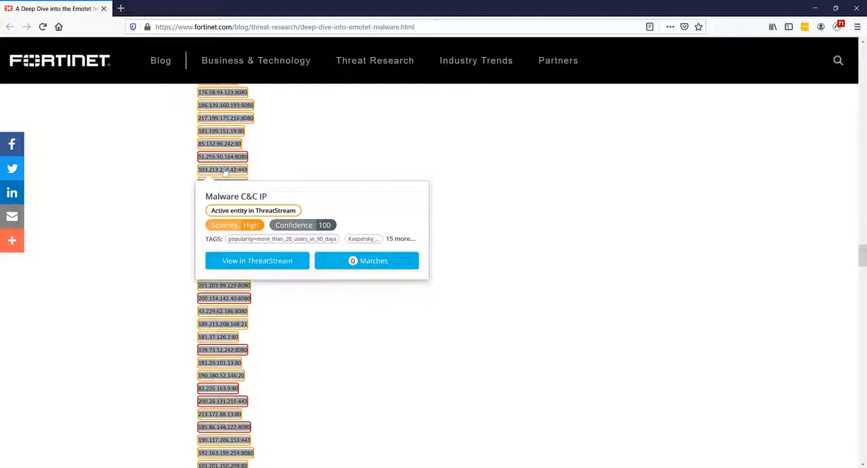
{"action": "mouse_move", "coordinate": [269, 166]}
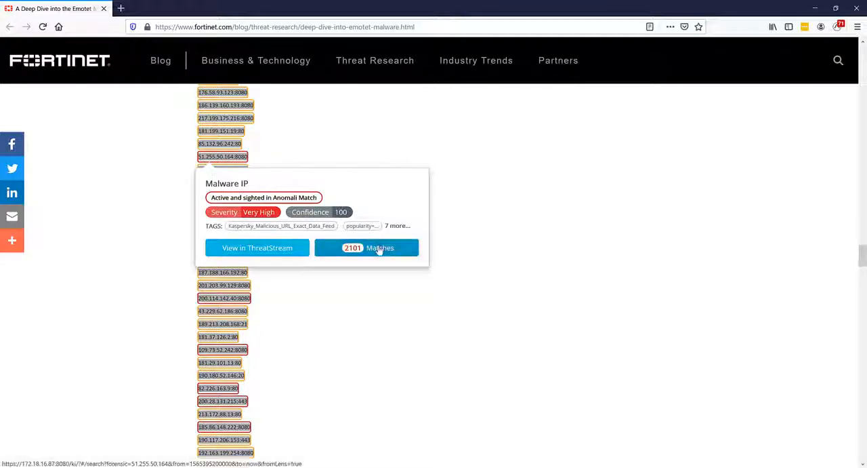
Review the 2101 retrospective sightings of 51.255.50.164 in Anomali Enterprise.
{"action": "left_click", "coordinate": [366, 247]}
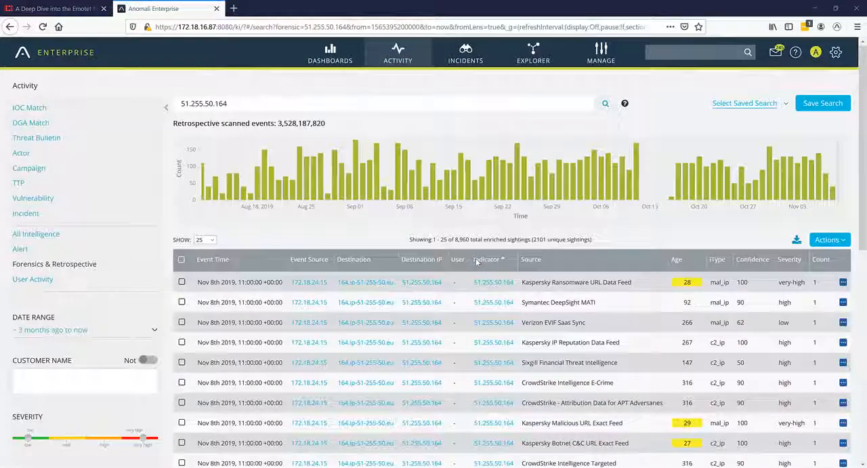
{"action": "scroll", "scroll_direction": "down", "scroll_amount": 3}
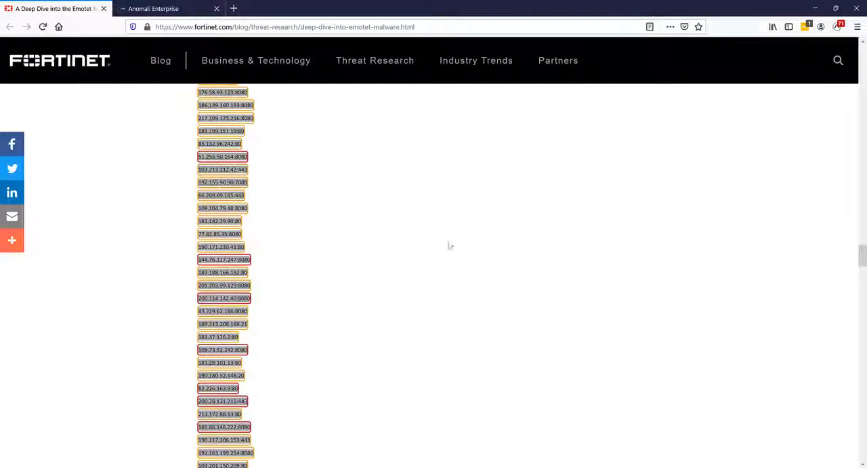
{"action": "mouse_move", "coordinate": [481, 267]}
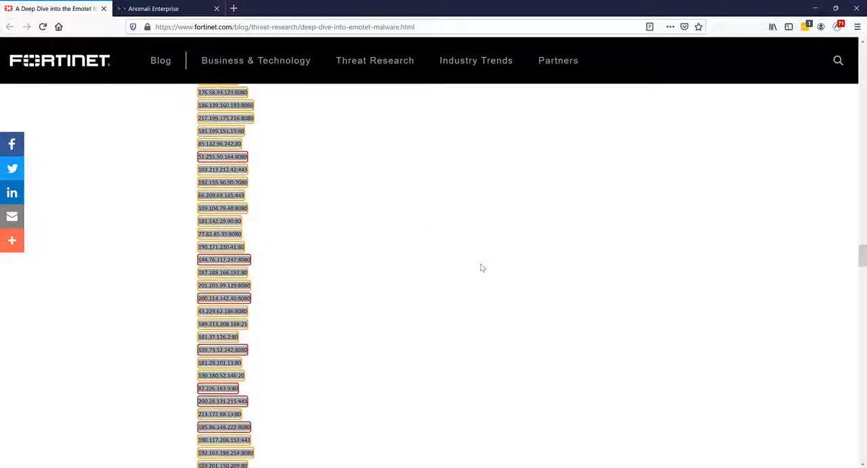
{"action": "mouse_move", "coordinate": [494, 273]}
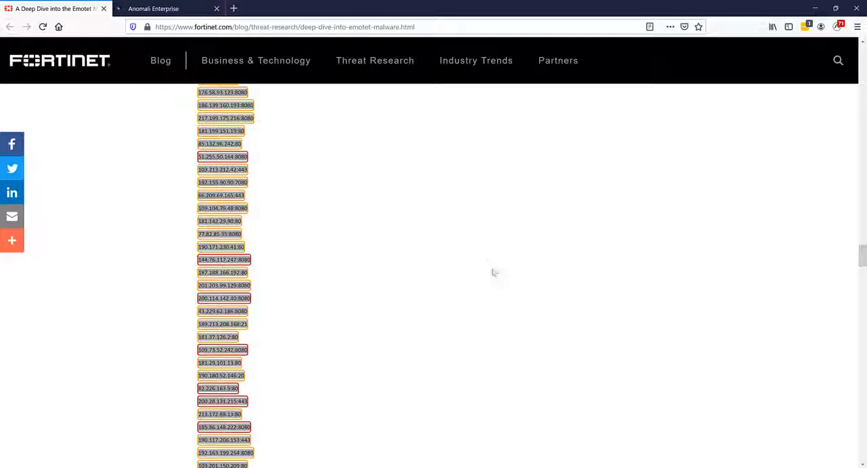
{"action": "mouse_move", "coordinate": [484, 277]}
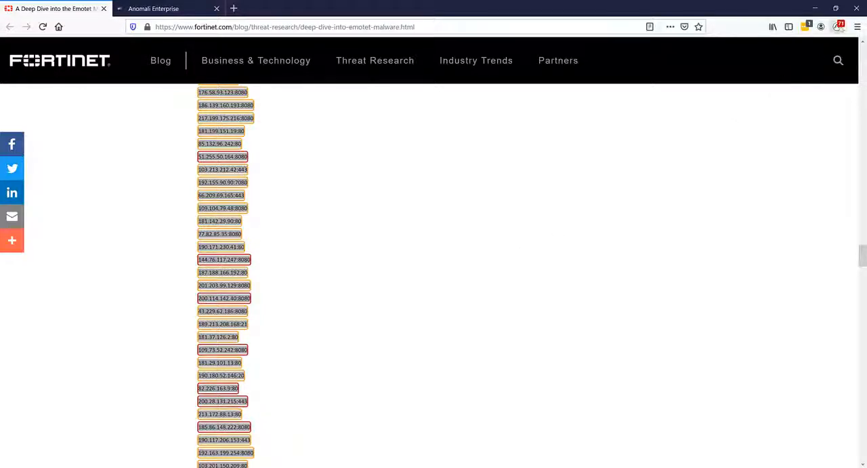
Create a ThreatStream bulletin from the Emotet entities and approve its 52-observable import.
{"action": "left_click", "coordinate": [838, 27]}
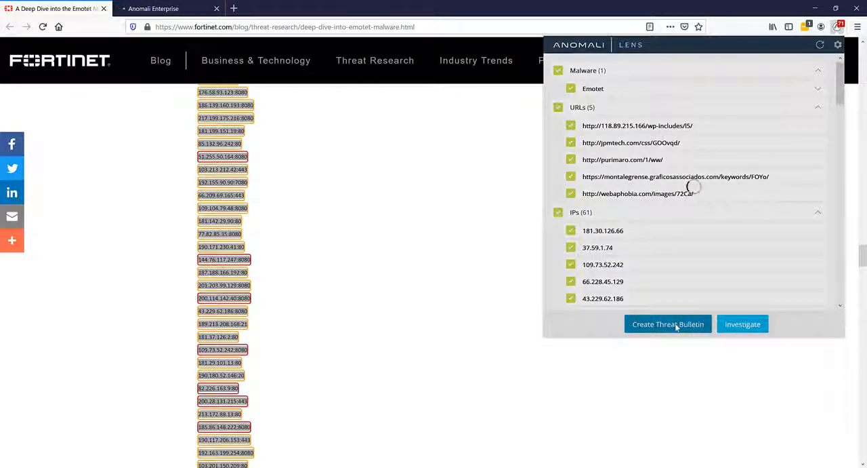
{"action": "left_click", "coordinate": [667, 322]}
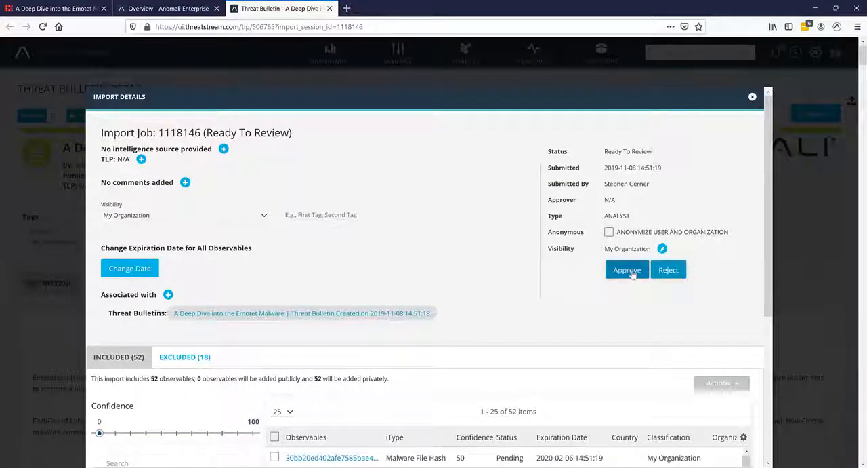
{"action": "left_click", "coordinate": [626, 270]}
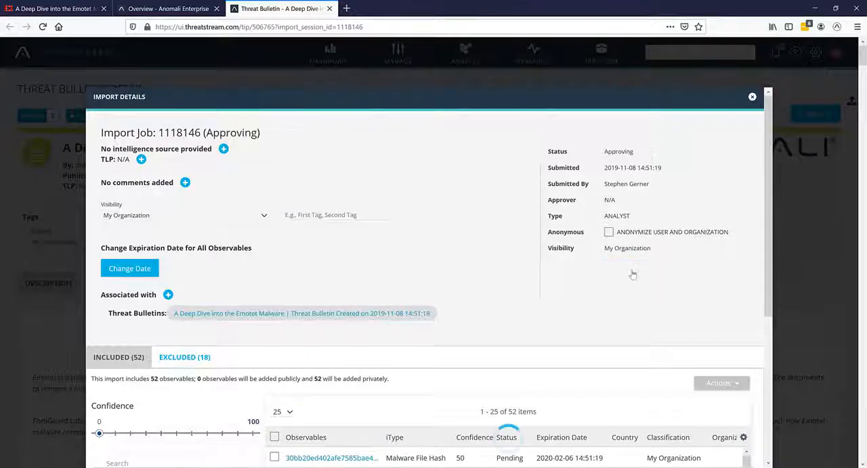
{"action": "left_click", "coordinate": [753, 96]}
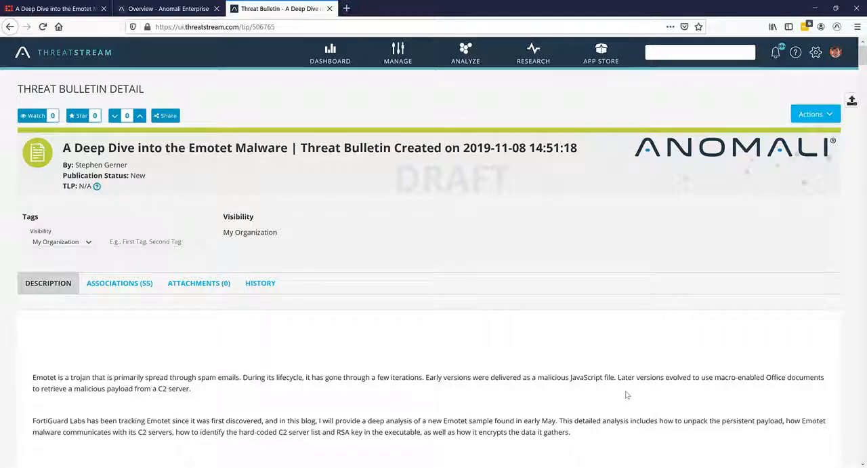
{"action": "scroll", "scroll_direction": "down", "scroll_amount": 3}
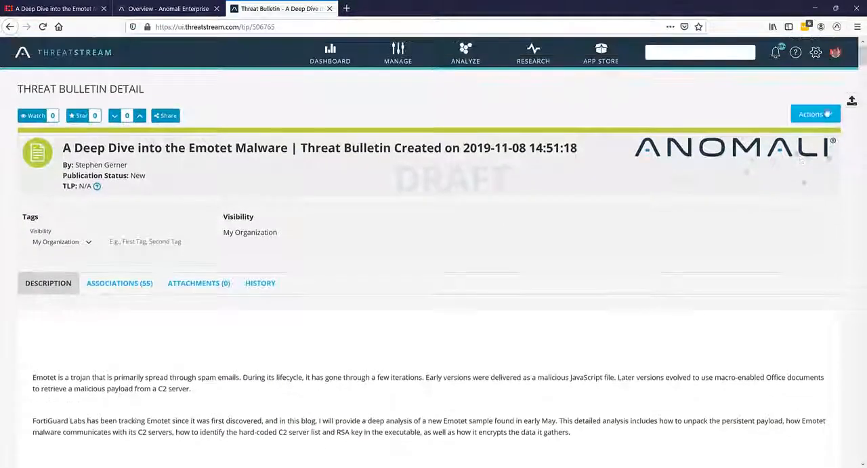
{"action": "left_click", "coordinate": [813, 114]}
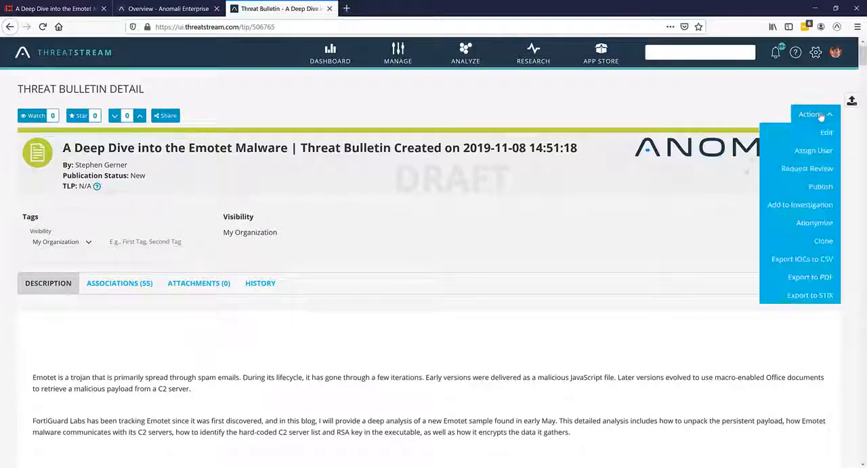
{"action": "left_click", "coordinate": [827, 131]}
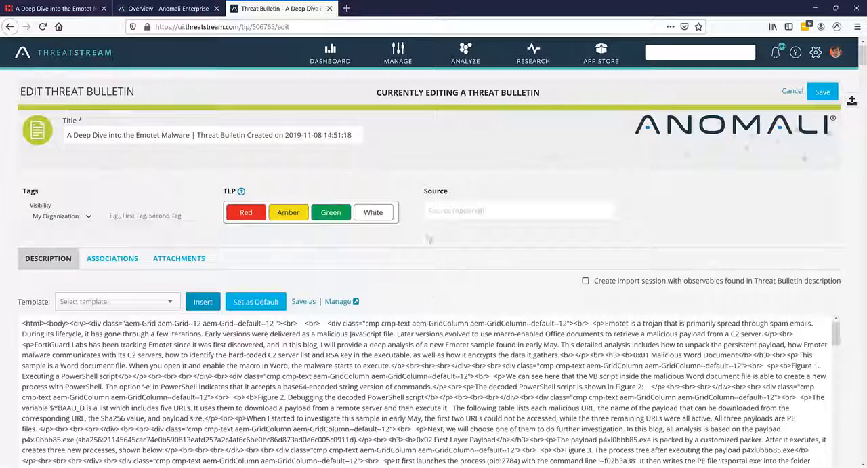
{"action": "scroll", "scroll_direction": "down", "scroll_amount": 3}
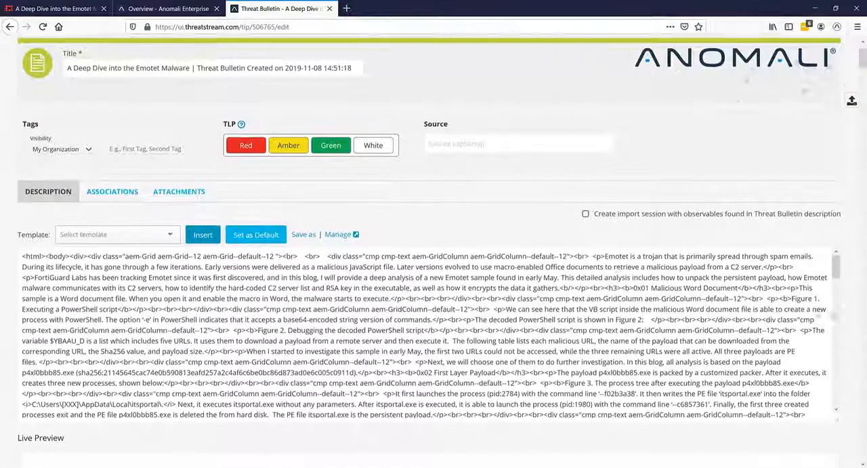
{"action": "scroll", "scroll_direction": "down", "scroll_amount": 3}
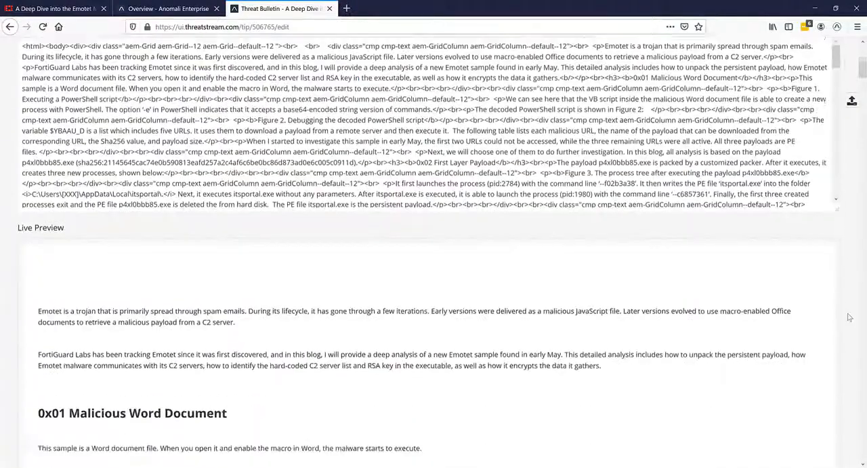
{"action": "scroll", "scroll_direction": "down", "scroll_amount": 3}
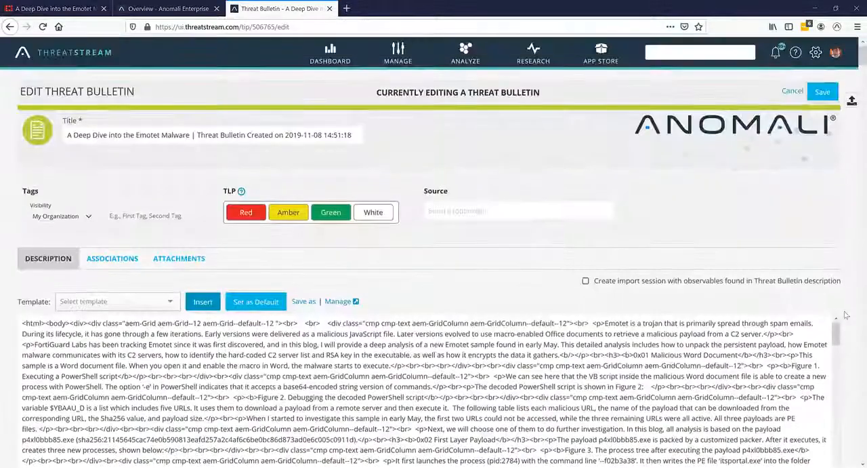
{"action": "left_click", "coordinate": [823, 92]}
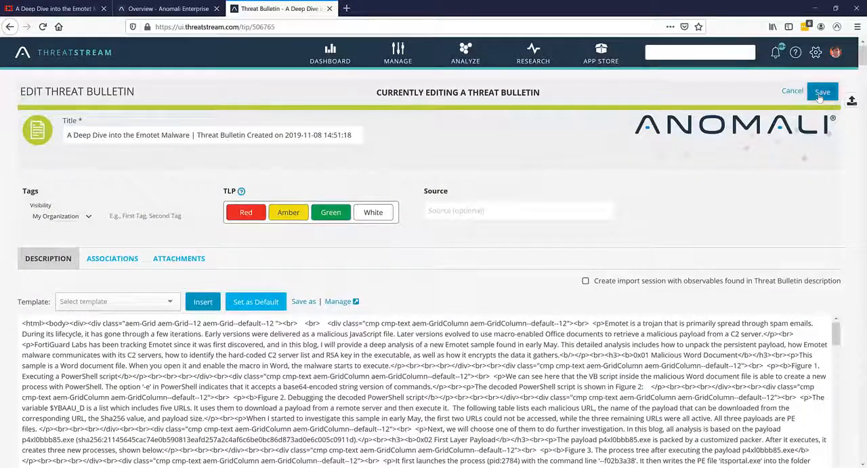
{"action": "left_click", "coordinate": [822, 92]}
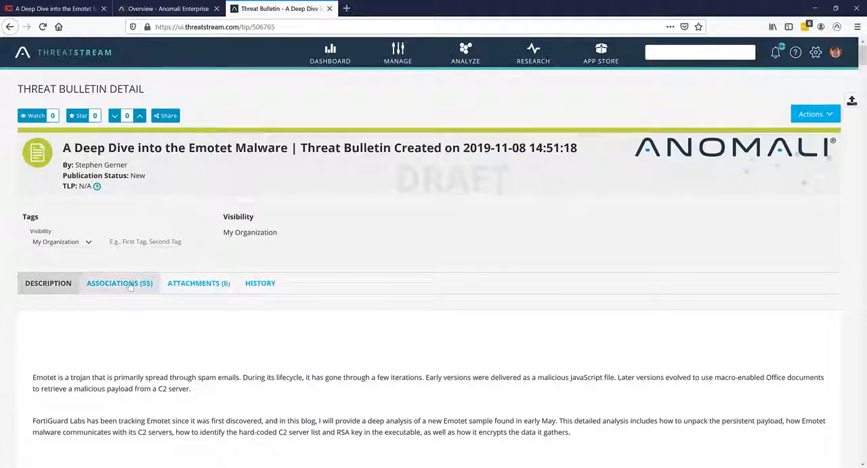
Show the Emotet Malware bulletin's 55 associated observables in the Associations table.
{"action": "left_click", "coordinate": [119, 282]}
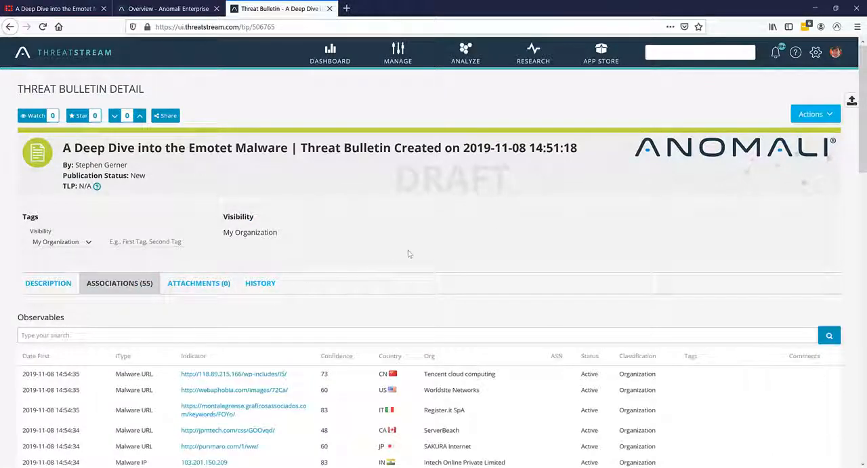
{"action": "scroll", "scroll_direction": "down", "scroll_amount": 3}
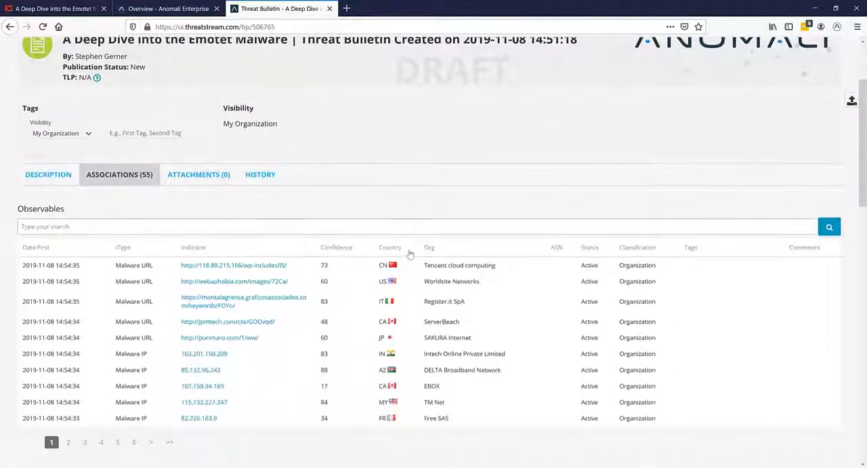
{"action": "scroll", "scroll_direction": "down", "scroll_amount": 3}
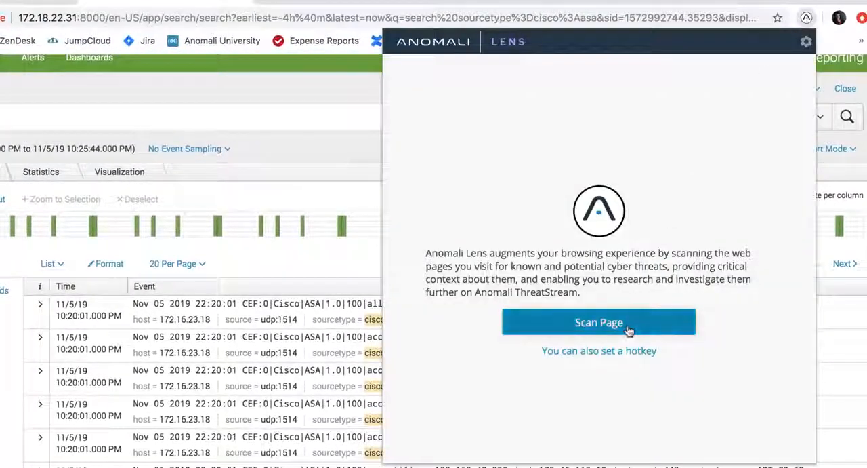
Scan the Splunk Cisco ASA events so known destination IPs show their ThreatStream details.
{"action": "left_click", "coordinate": [599, 321]}
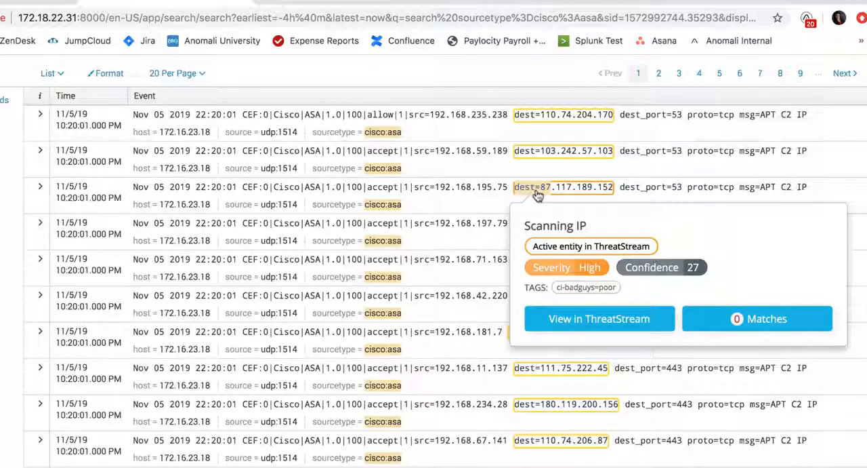
{"action": "scroll", "scroll_direction": "down", "scroll_amount": 3}
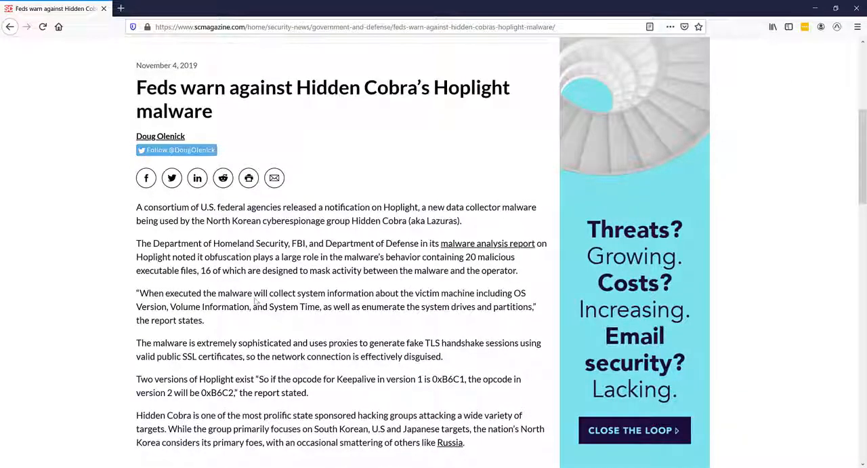
{"action": "mouse_move", "coordinate": [472, 391]}
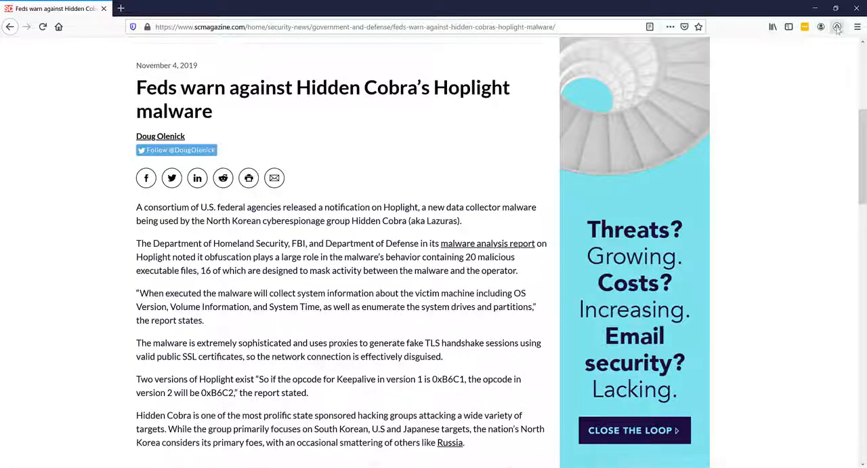
Scan the Hoplight article, highlighting Hidden Cobra as actor and Hoplight, VegaLocker as malware.
{"action": "left_click", "coordinate": [838, 27]}
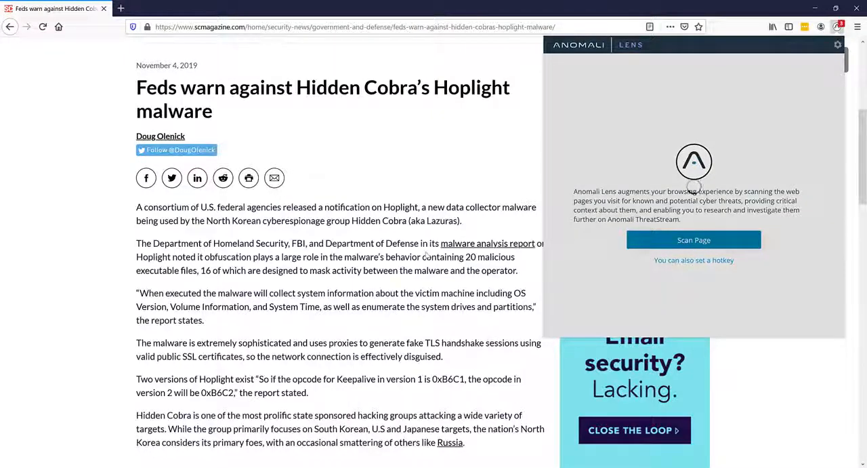
{"action": "left_click", "coordinate": [694, 238]}
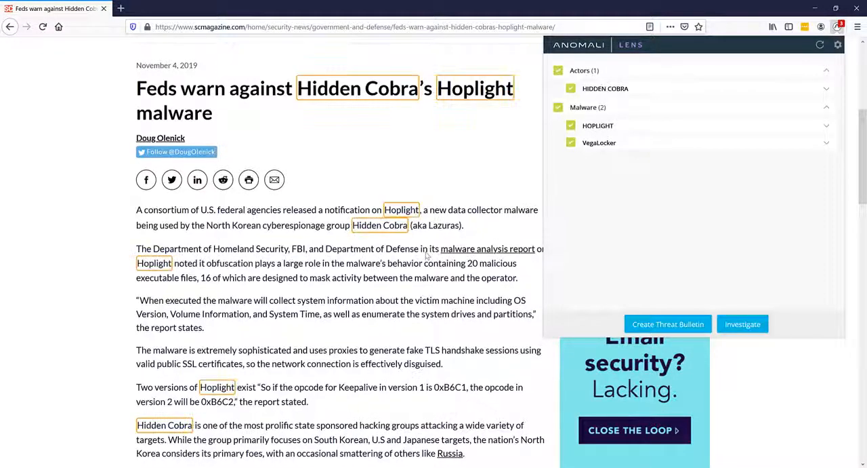